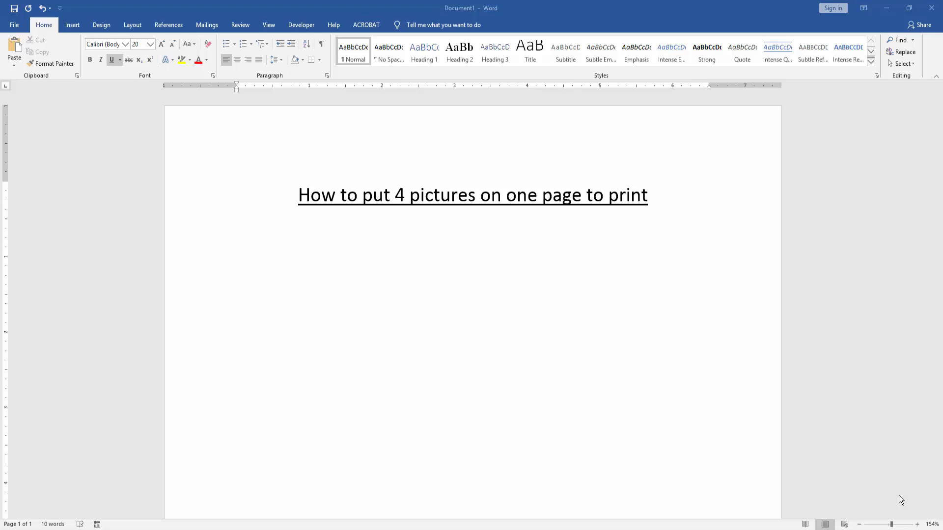
mouse_move(57, 31)
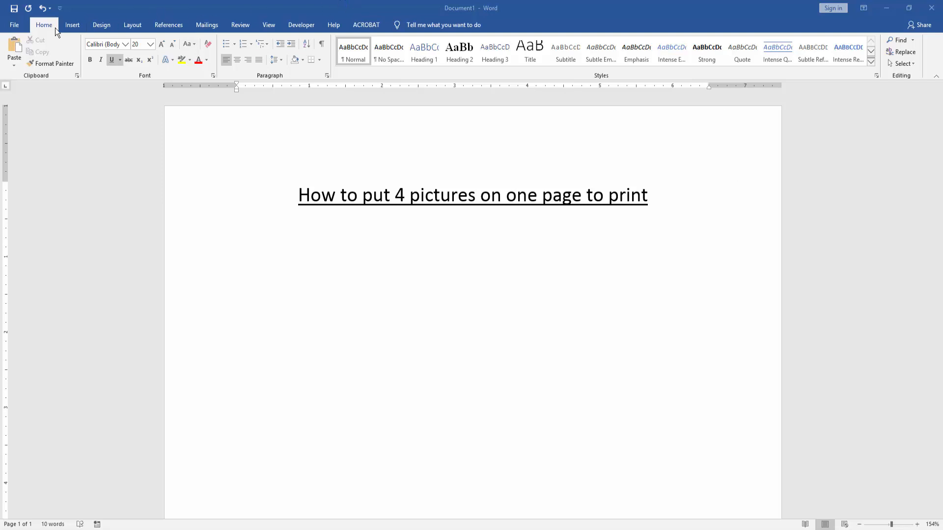
Insert plant photos including IMG_5321 and IMG_5313 from the images folder into the document
left_click(72, 24)
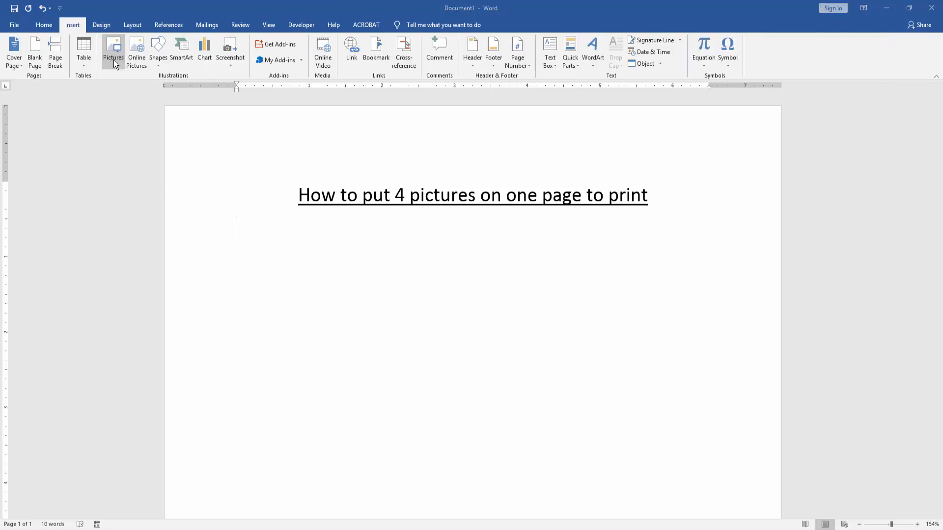
left_click(114, 51)
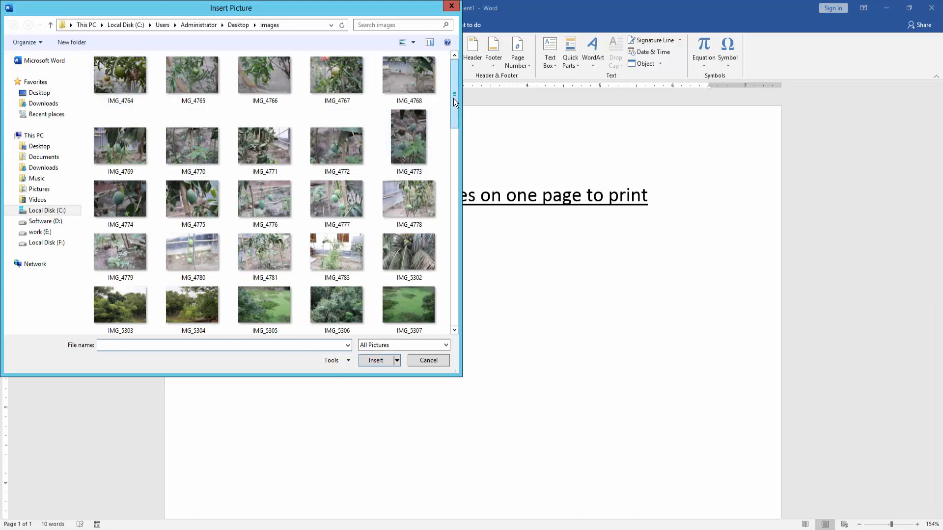
scroll("down", 3)
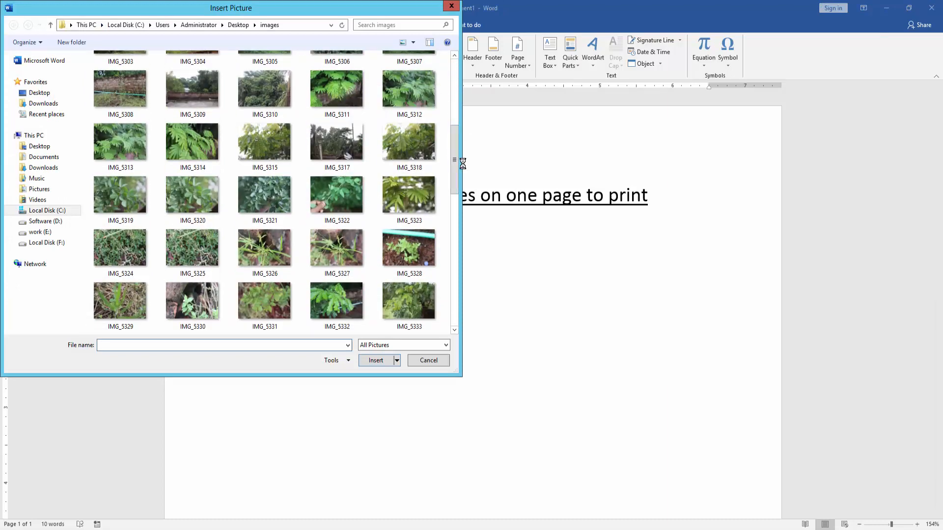
left_click(265, 193)
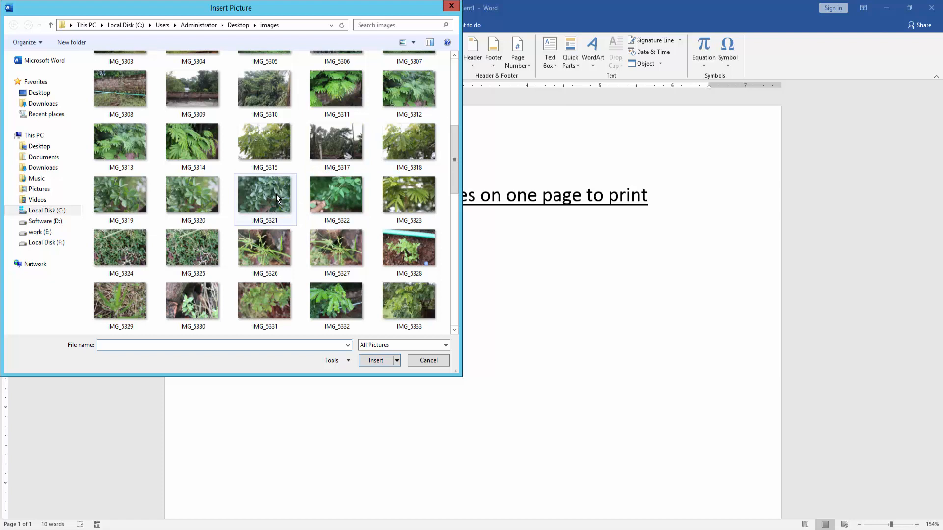
left_click(264, 194)
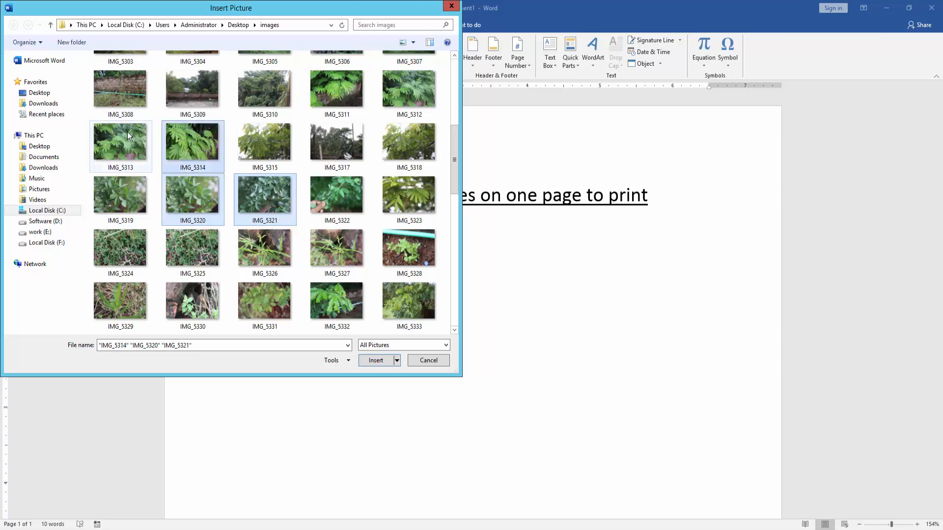
left_click(427, 360)
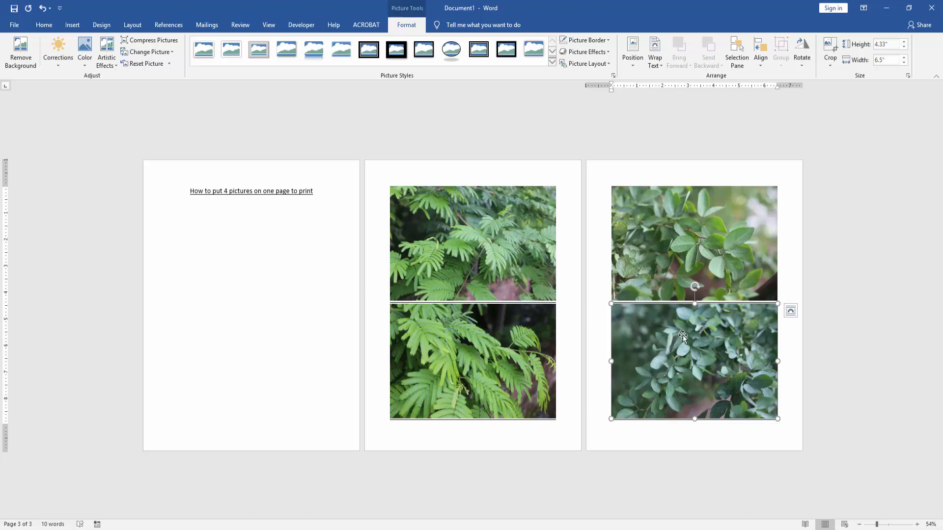
mouse_move(414, 24)
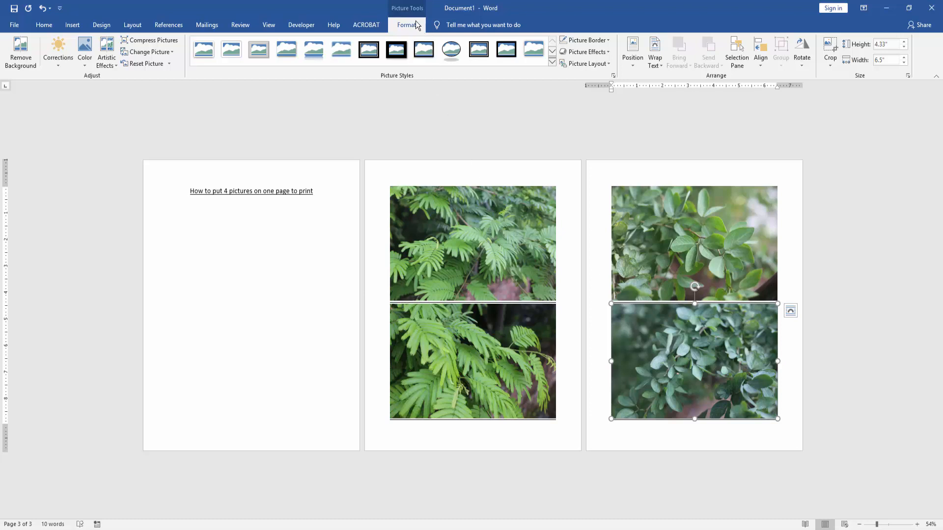
Shrink one photo, place it beneath the title, and select the upper photo on the last page
left_click(655, 51)
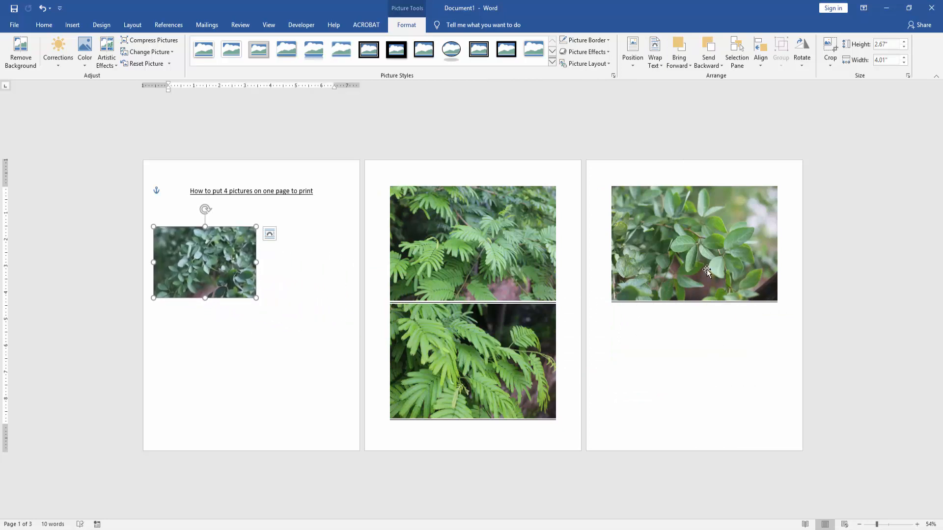
left_click(693, 244)
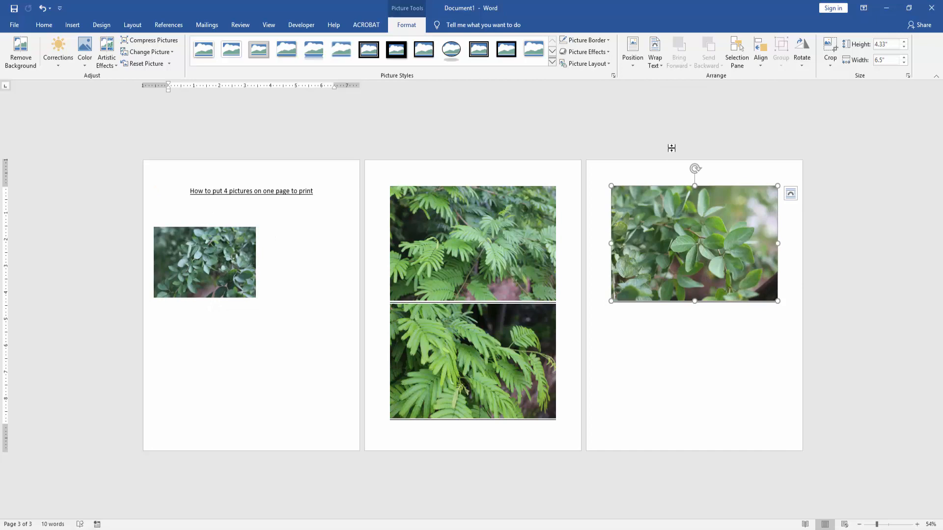
Set the photo to In Front of Text, place it beside the first under the title, and select the next photo
left_click(655, 51)
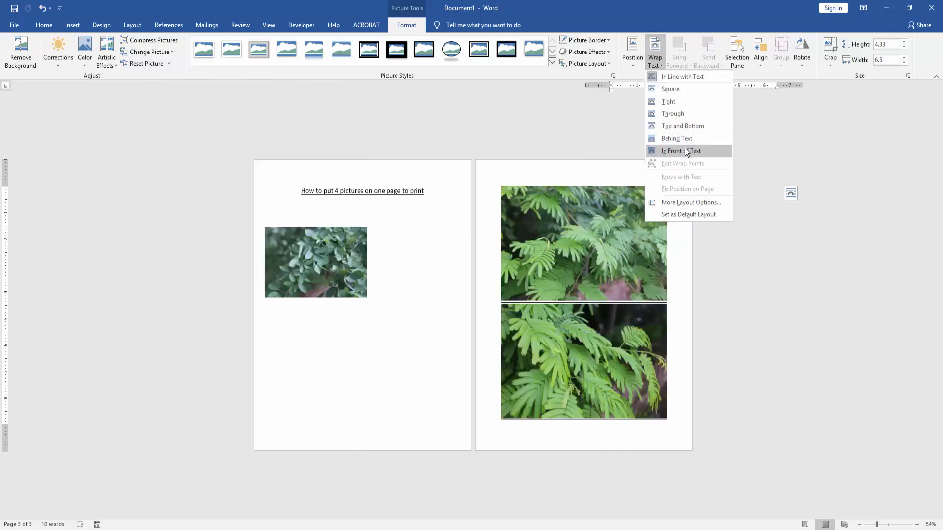
left_click(679, 151)
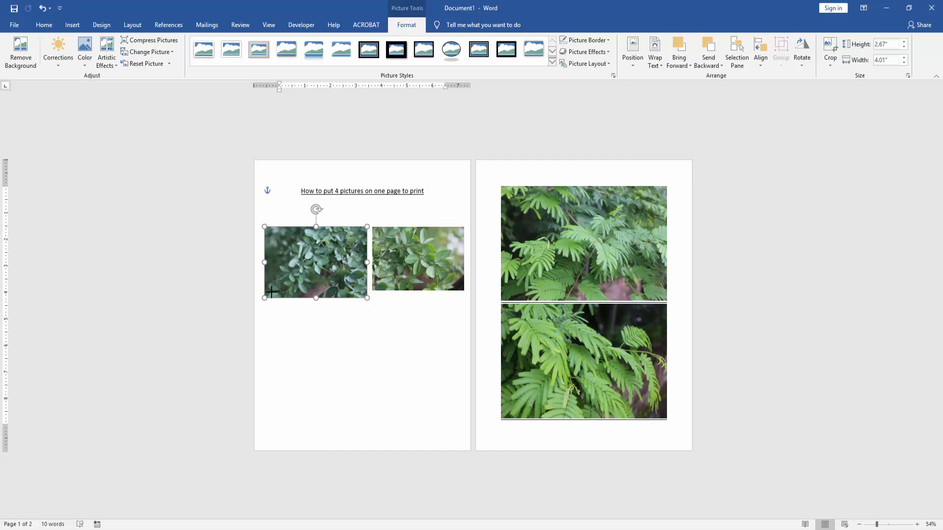
left_click(583, 244)
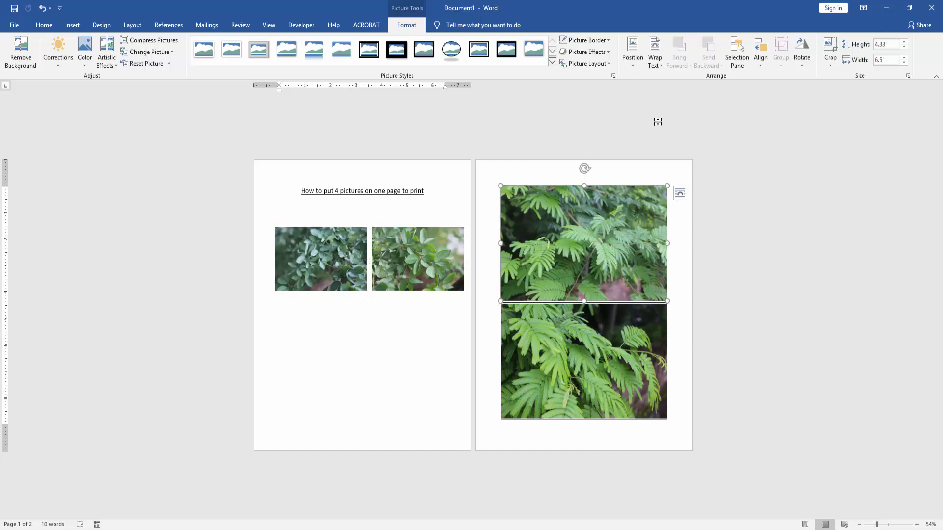
Set the last two photos to In Front of Text and arrange them as the grid's lower row
left_click(655, 52)
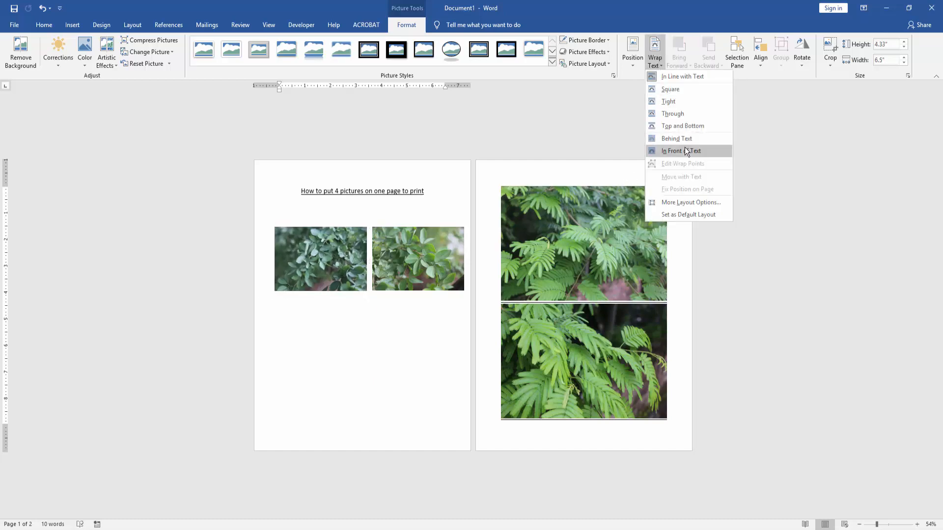
left_click(679, 151)
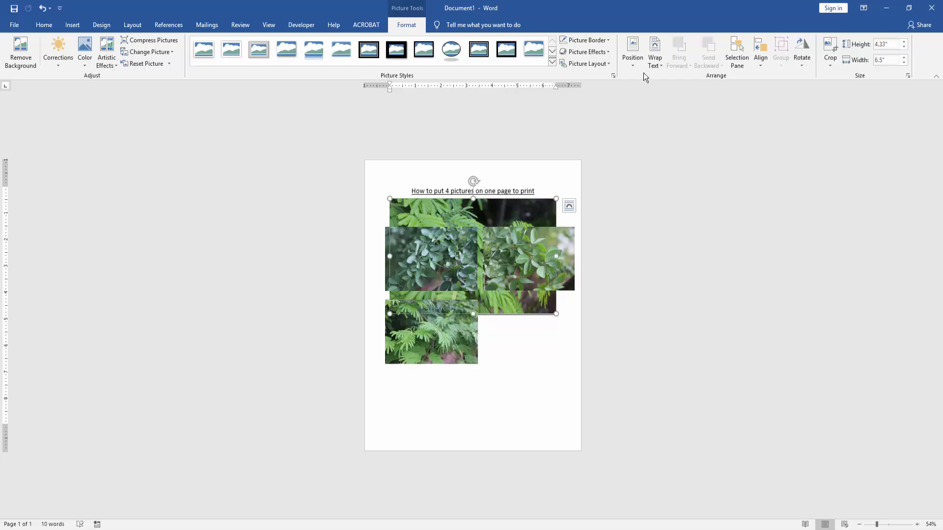
left_click(654, 51)
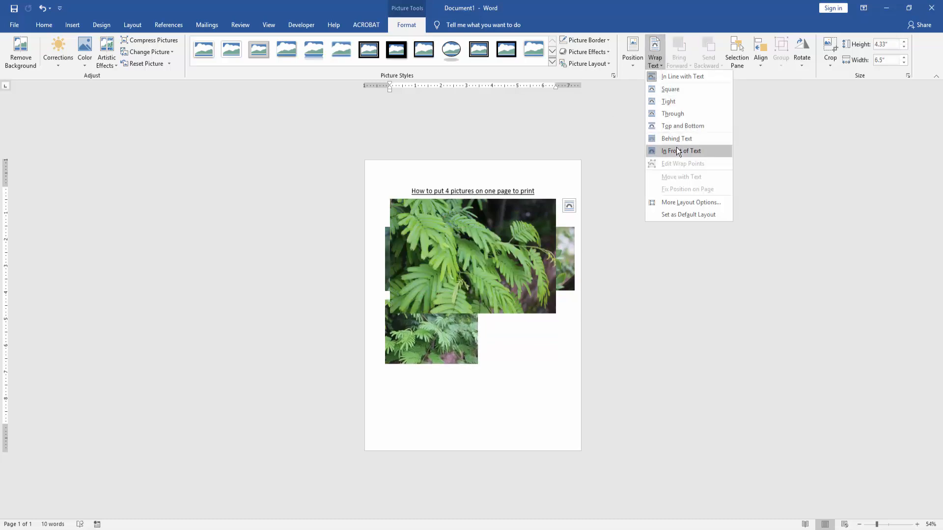
left_click(681, 152)
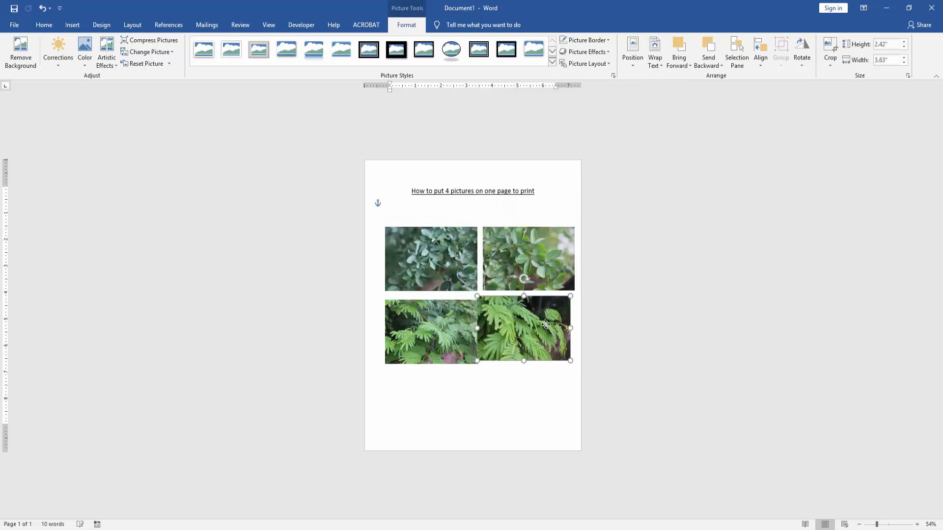
left_click(466, 402)
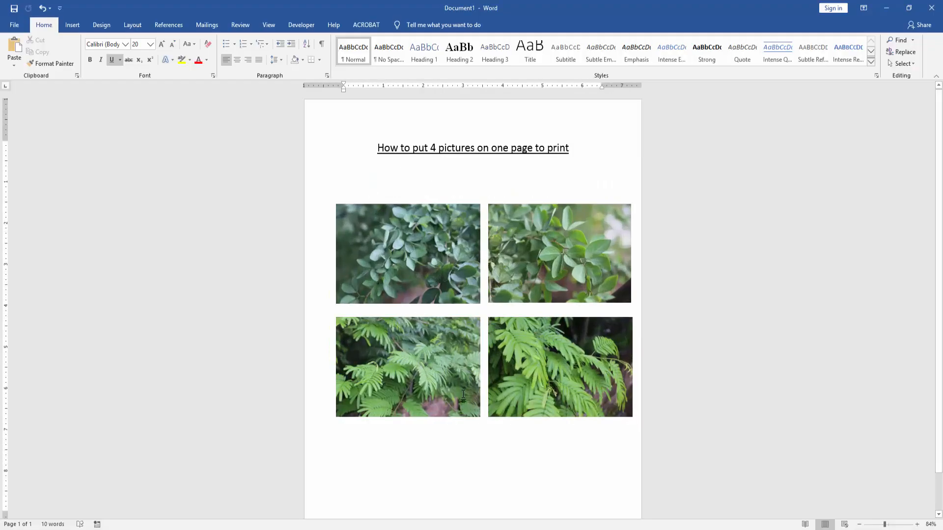
left_click(407, 253)
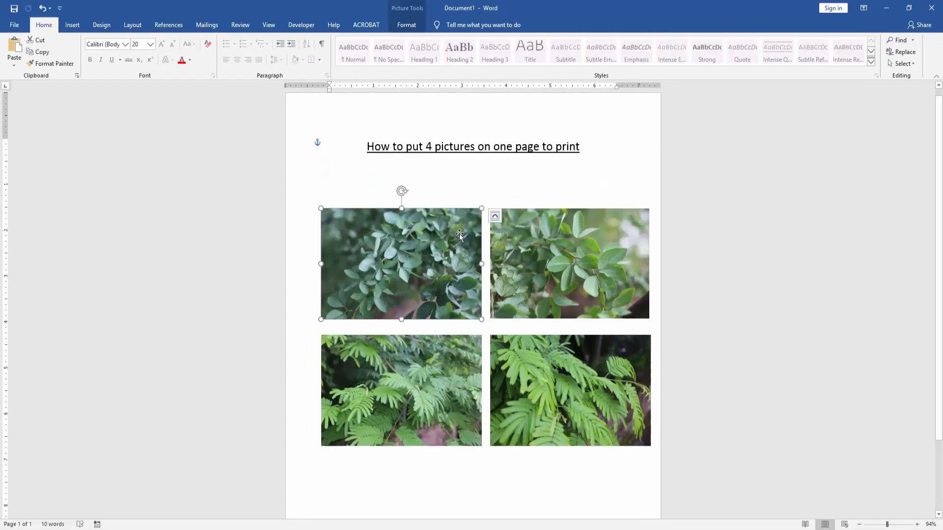
mouse_move(547, 256)
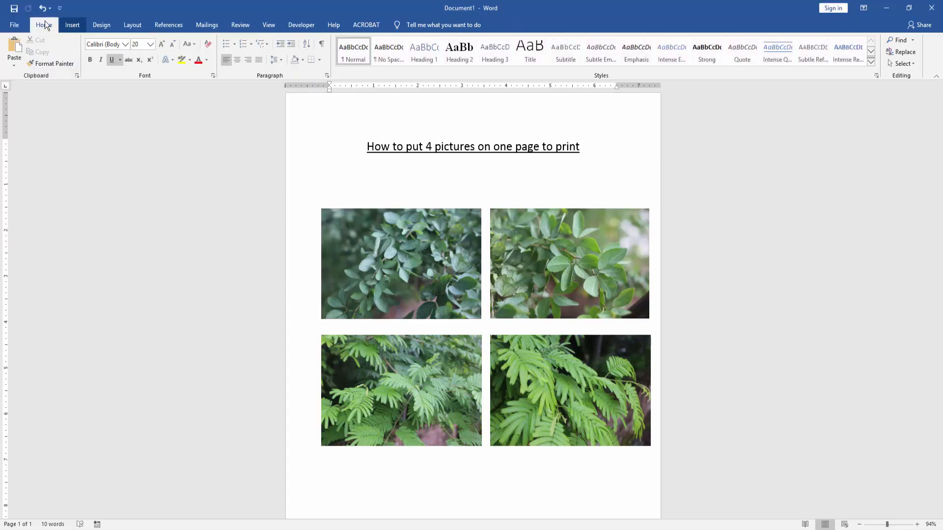
left_click(330, 168)
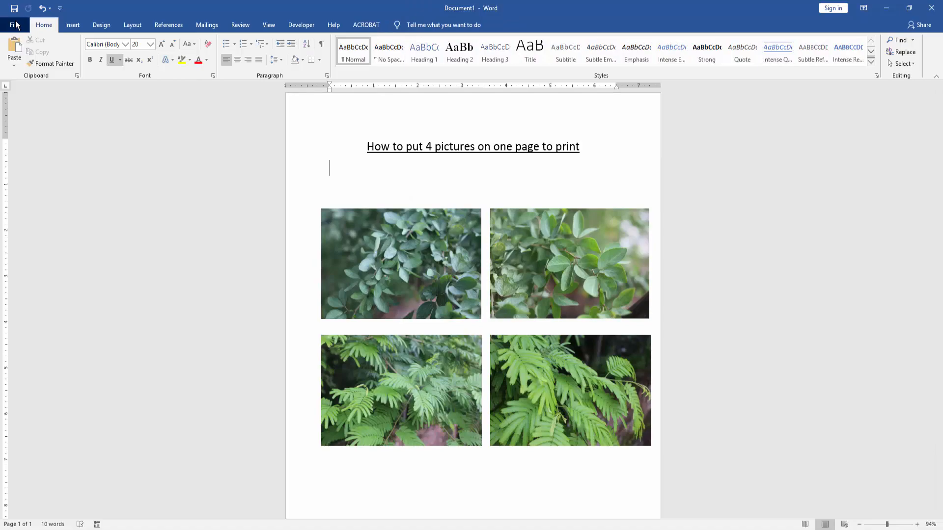
left_click(14, 24)
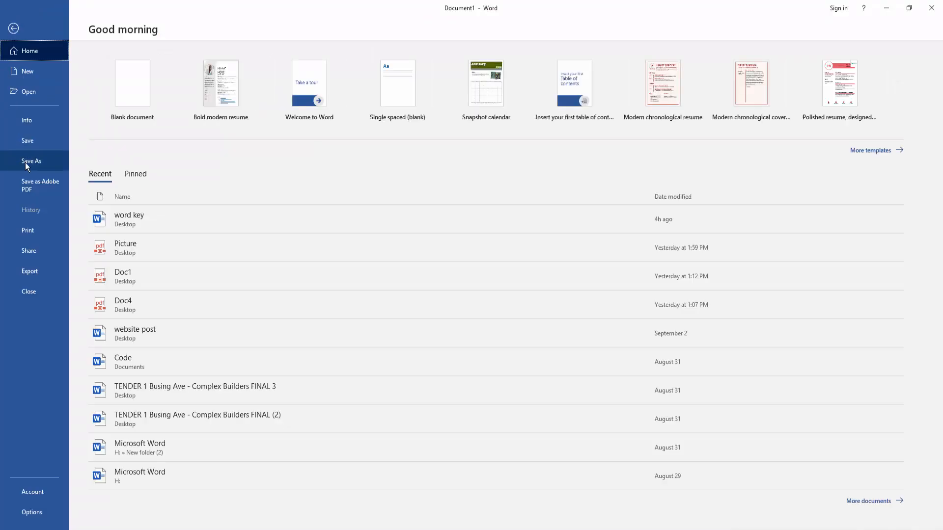
mouse_move(27, 231)
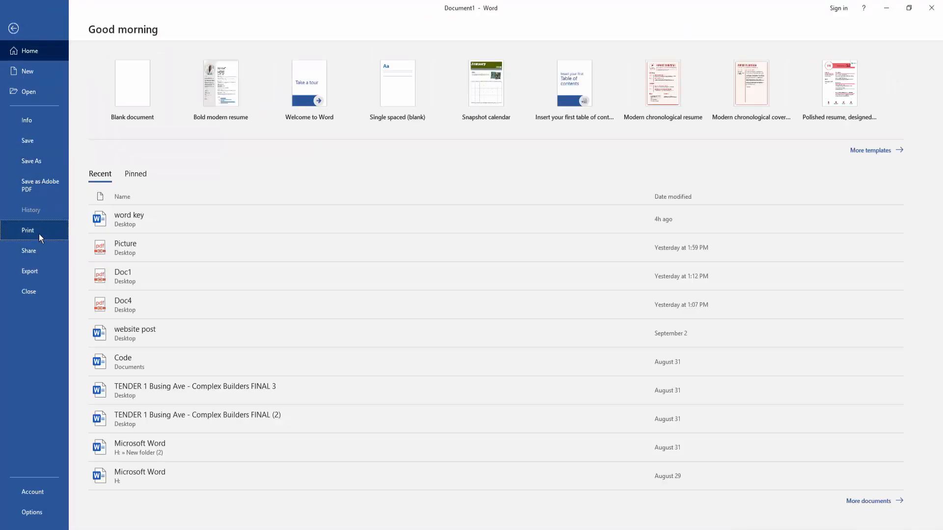
left_click(28, 230)
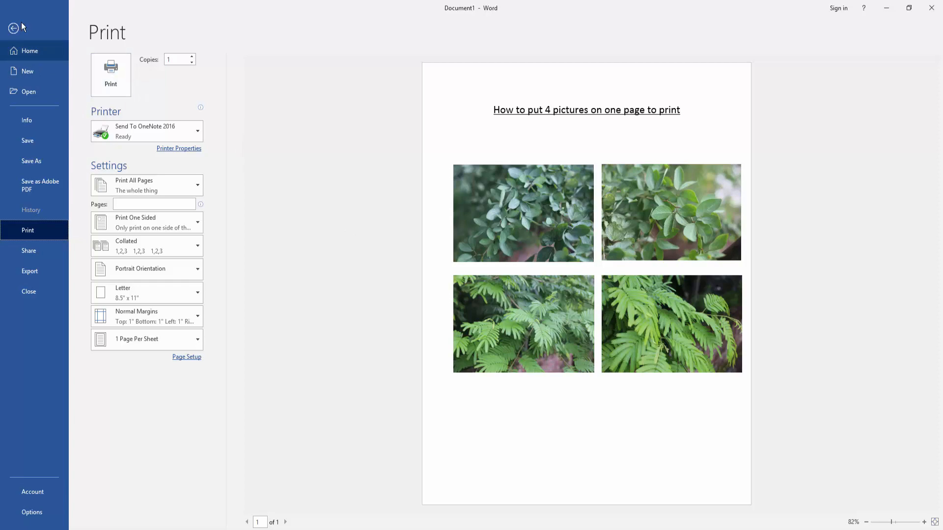
left_click(13, 28)
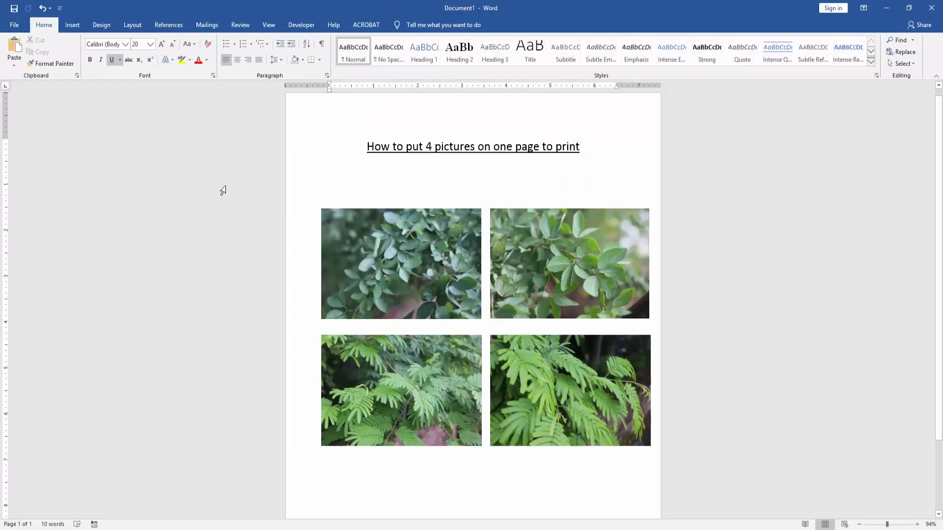